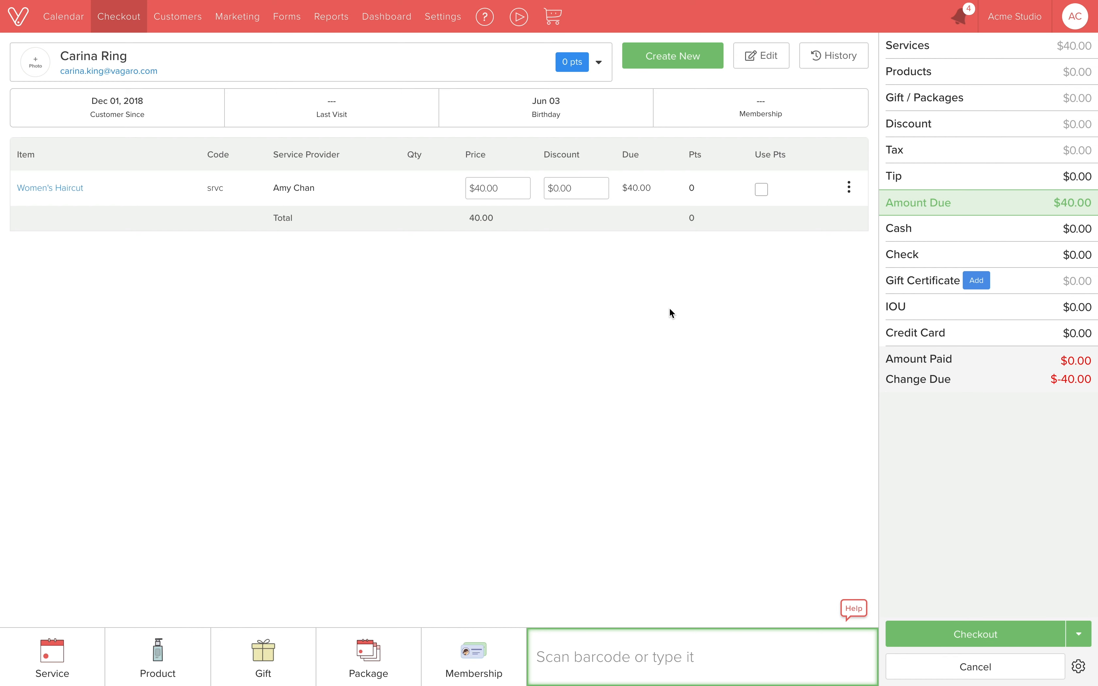
pyautogui.moveTo(1077, 637)
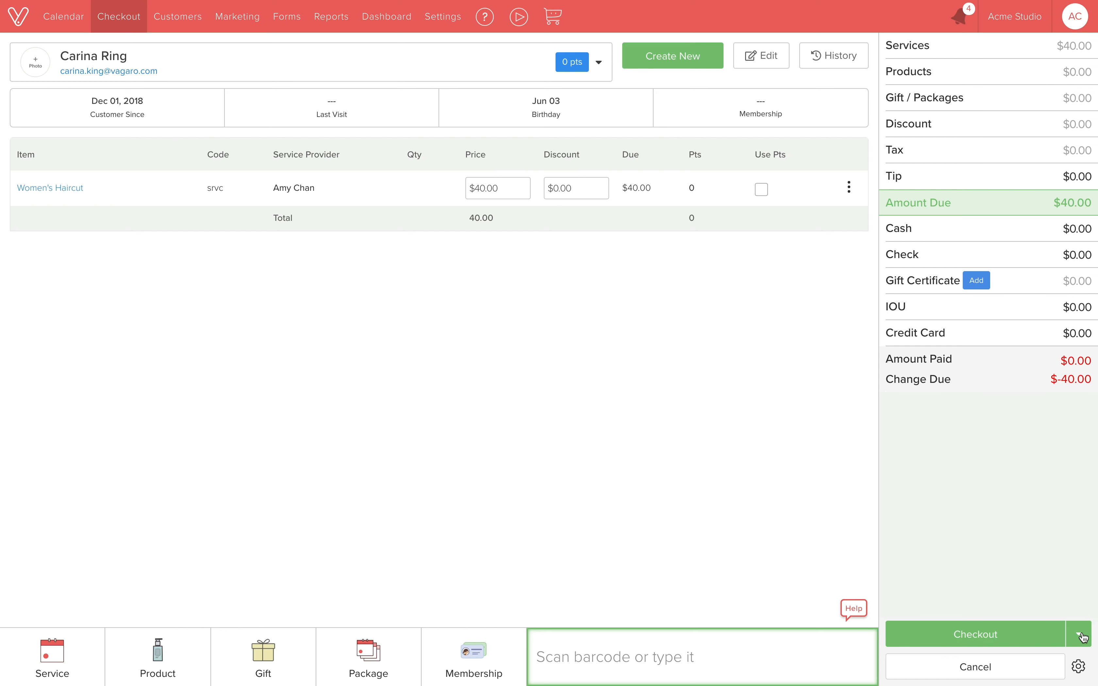
pyautogui.click(1080, 639)
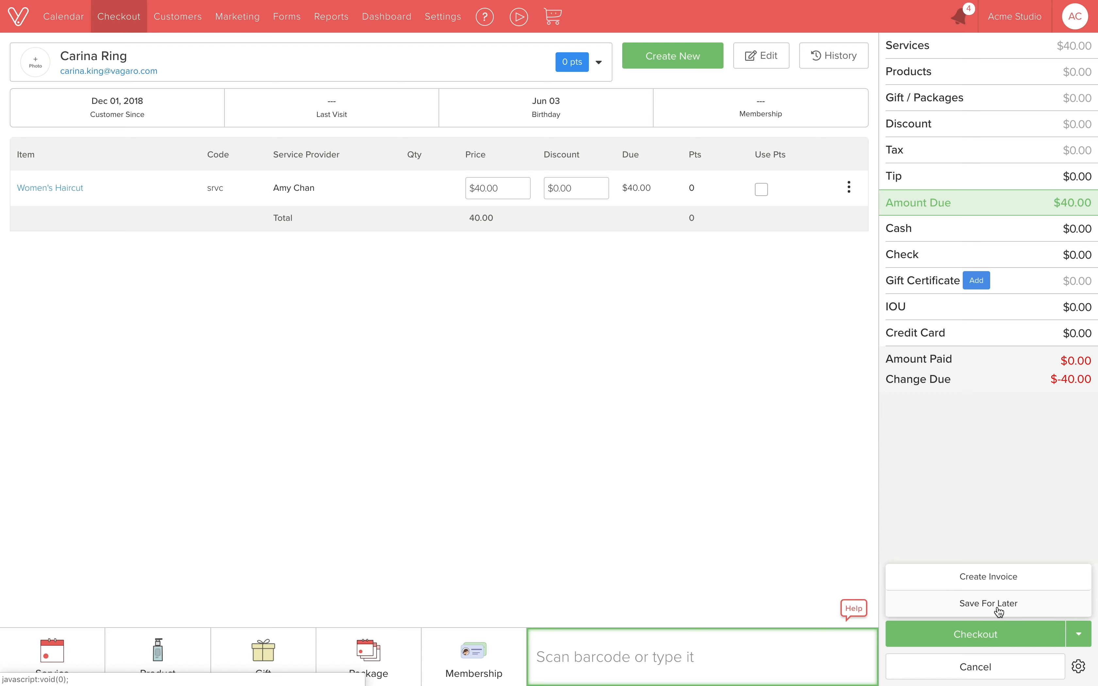
pyautogui.click(988, 604)
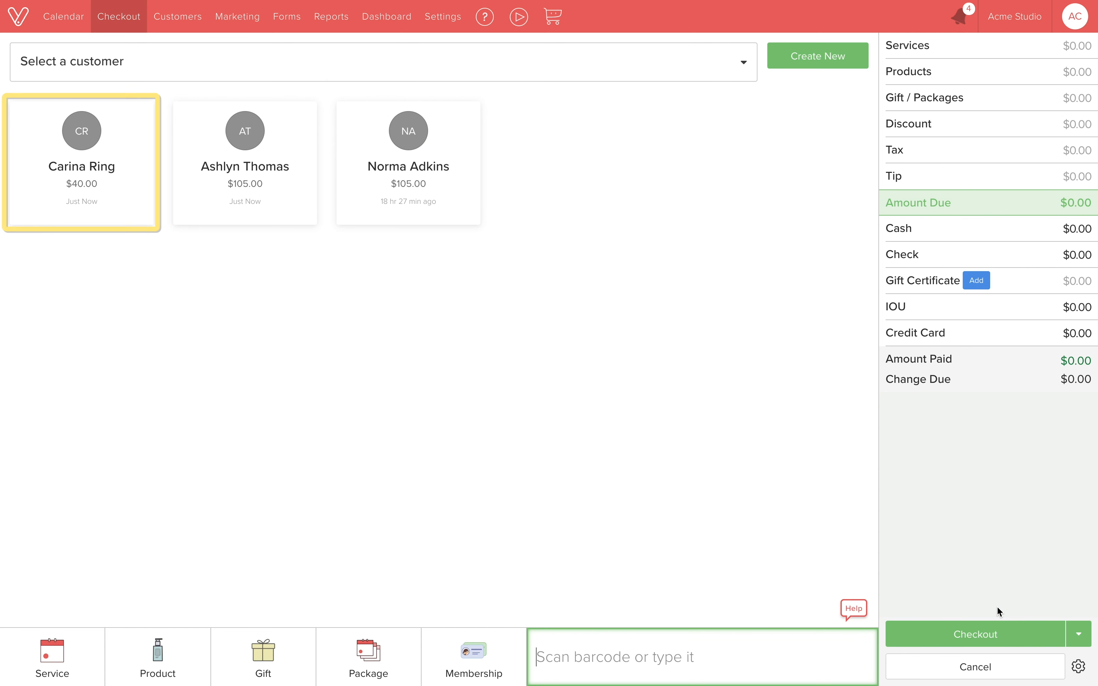
pyautogui.moveTo(781, 391)
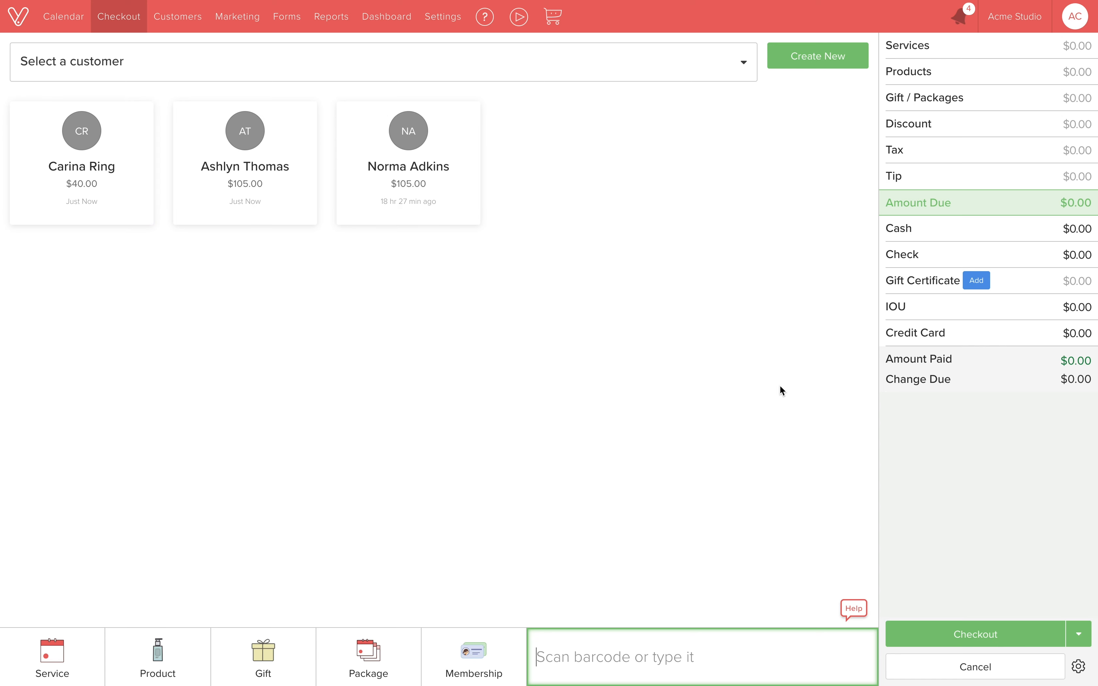
pyautogui.click(64, 16)
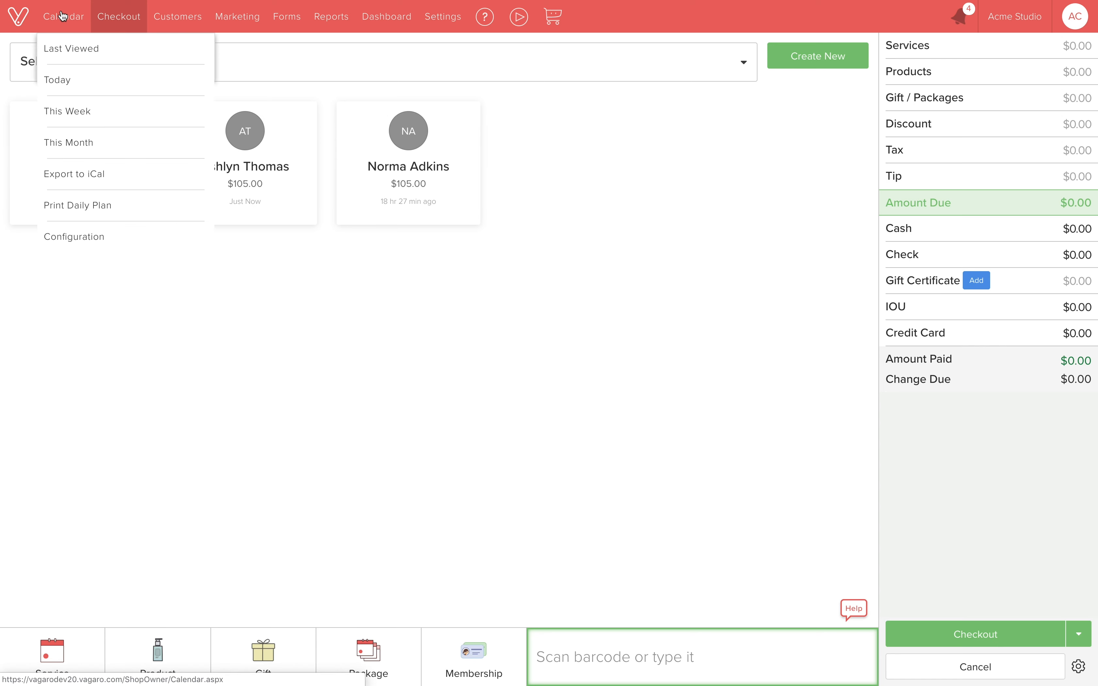
pyautogui.click(64, 16)
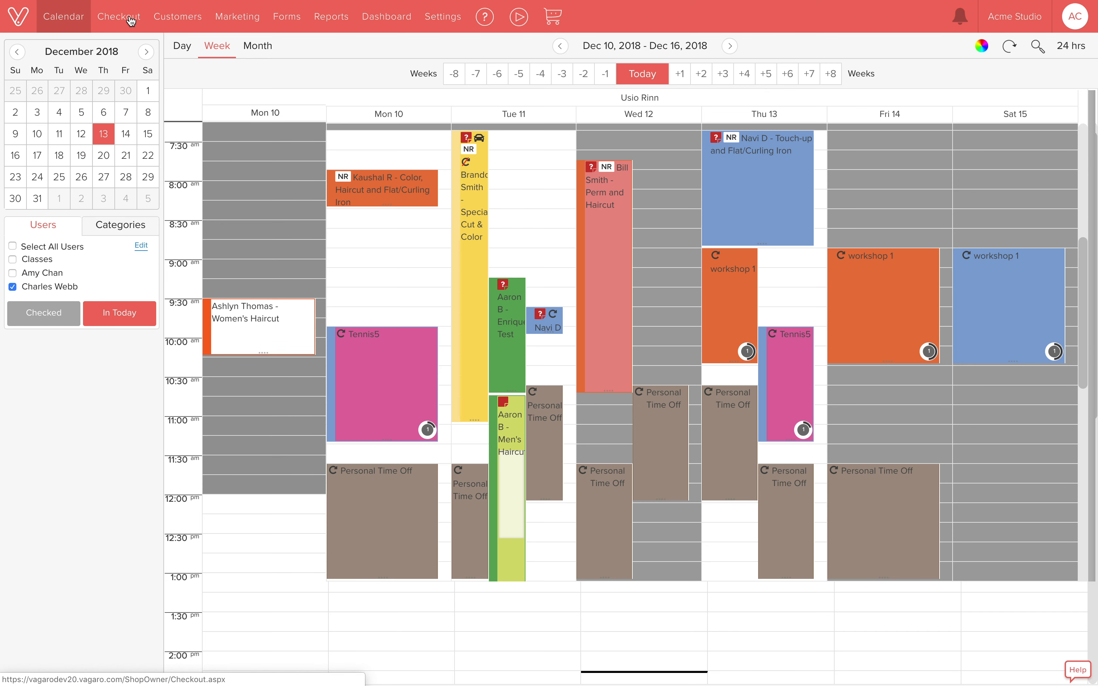
pyautogui.click(119, 16)
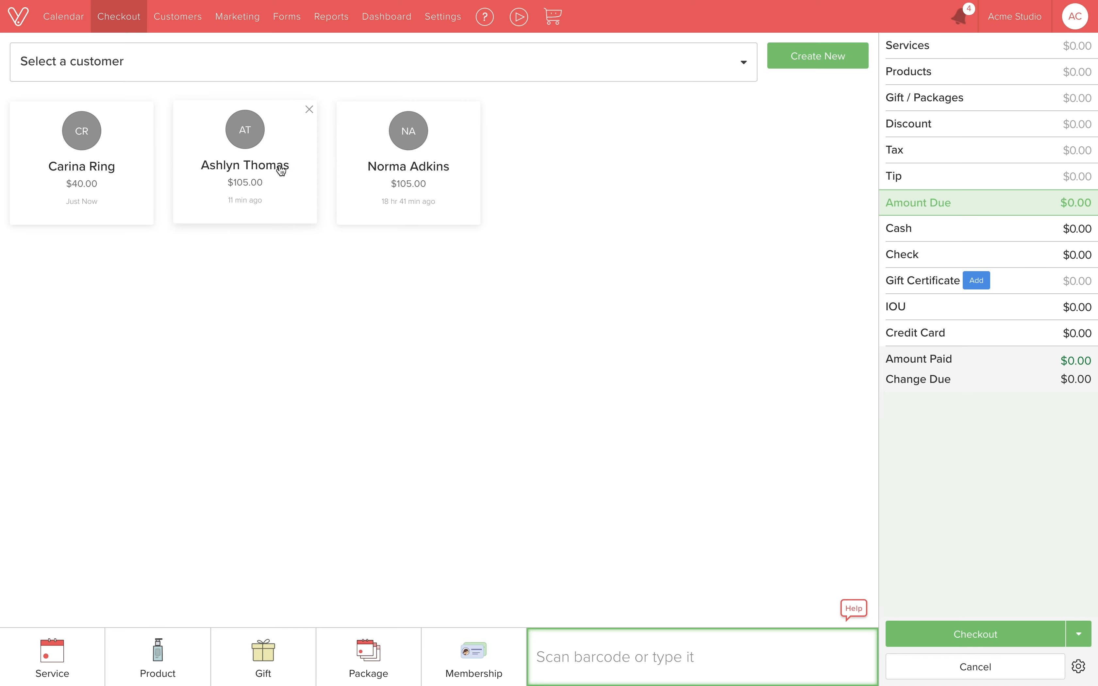
pyautogui.click(309, 110)
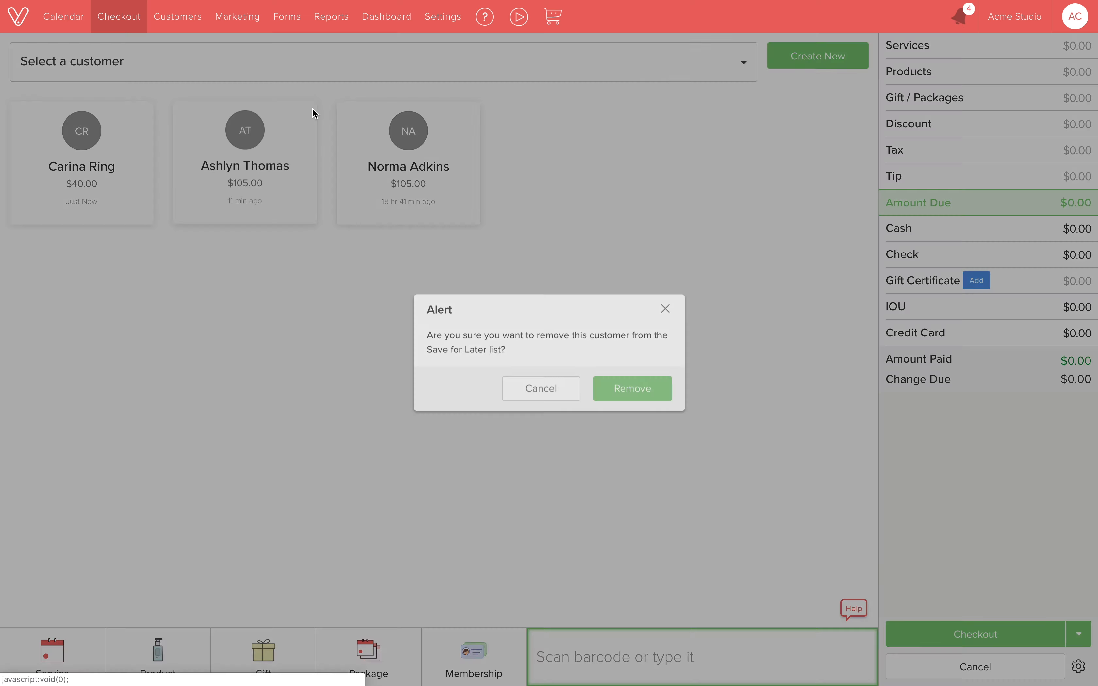
pyautogui.click(632, 388)
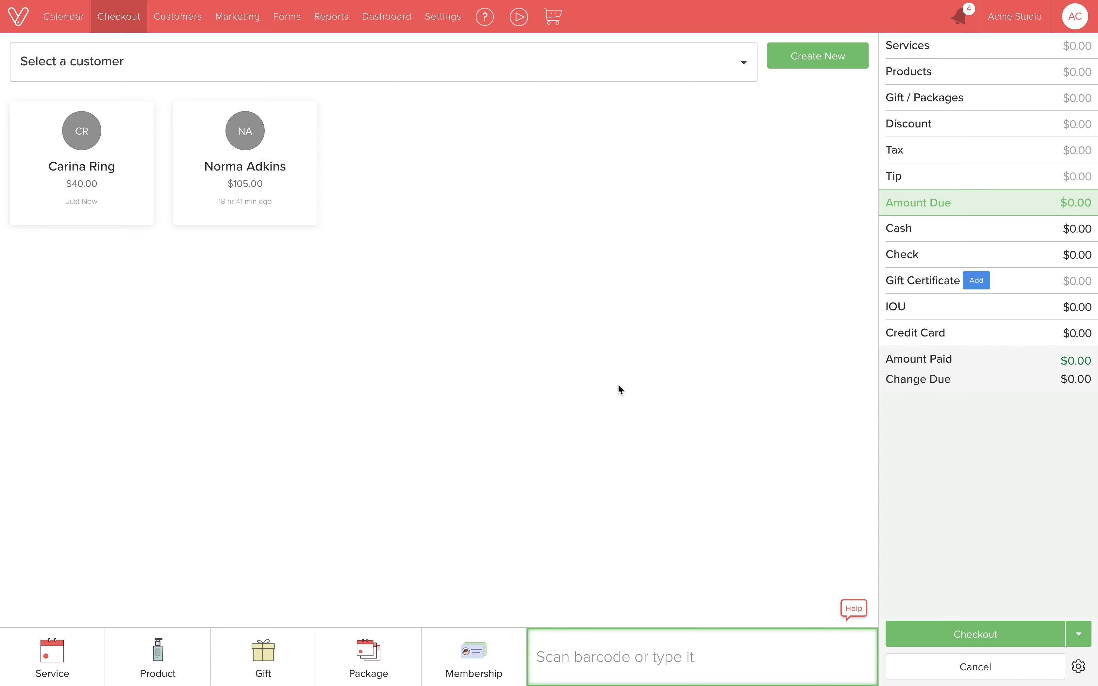
pyautogui.moveTo(607, 385)
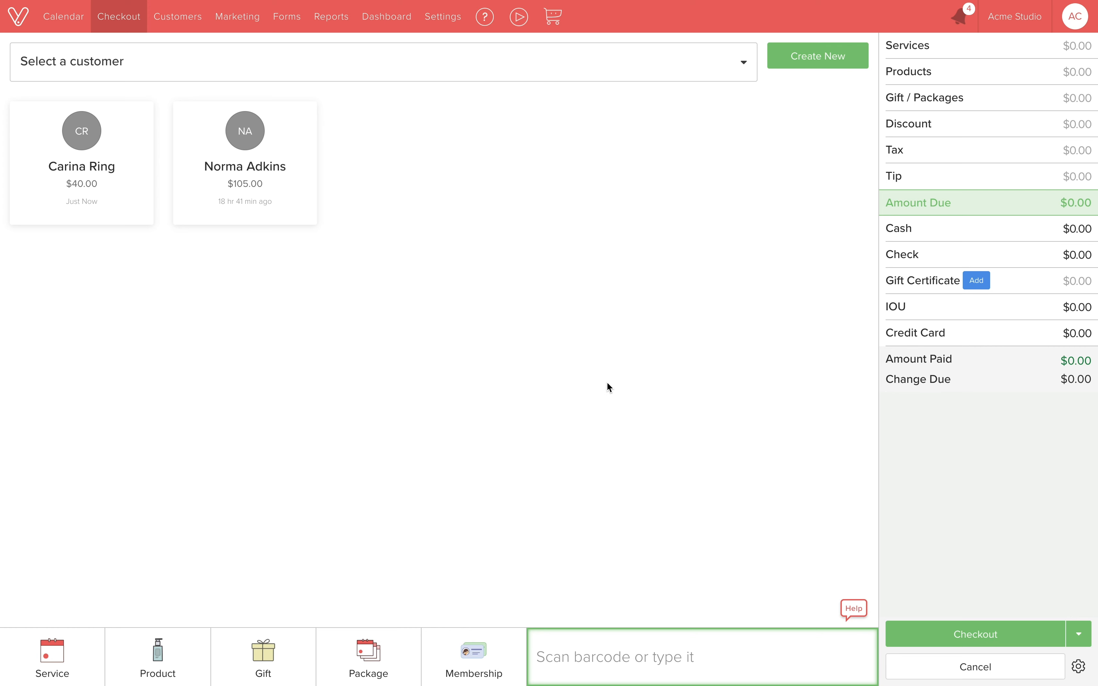
pyautogui.moveTo(100, 180)
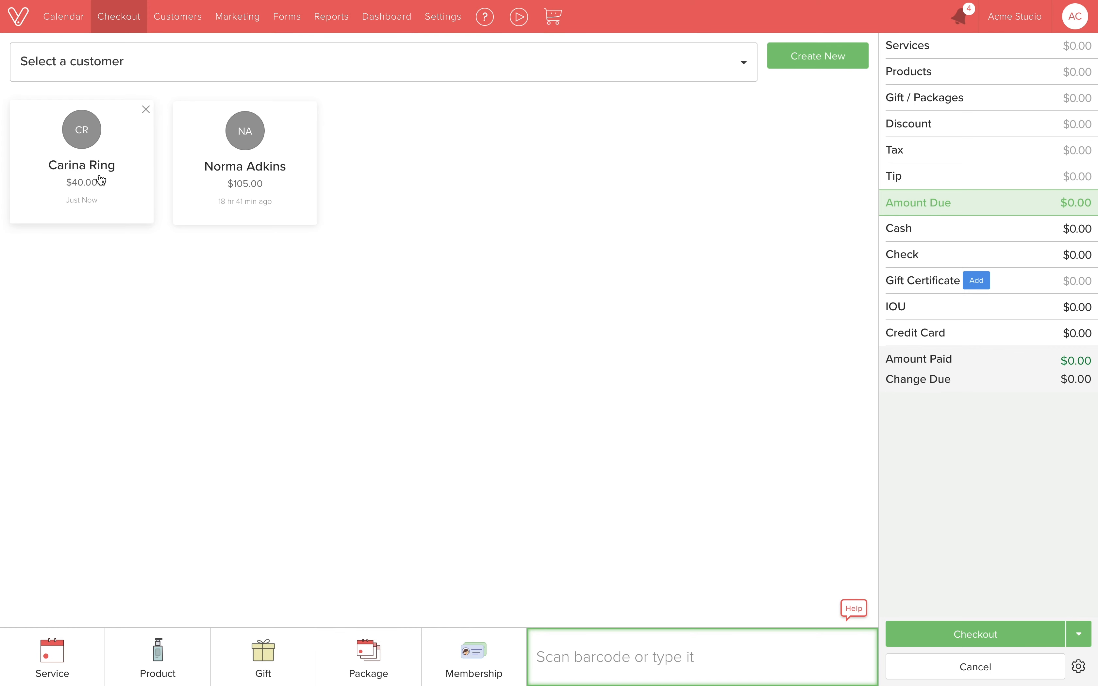
pyautogui.click(81, 164)
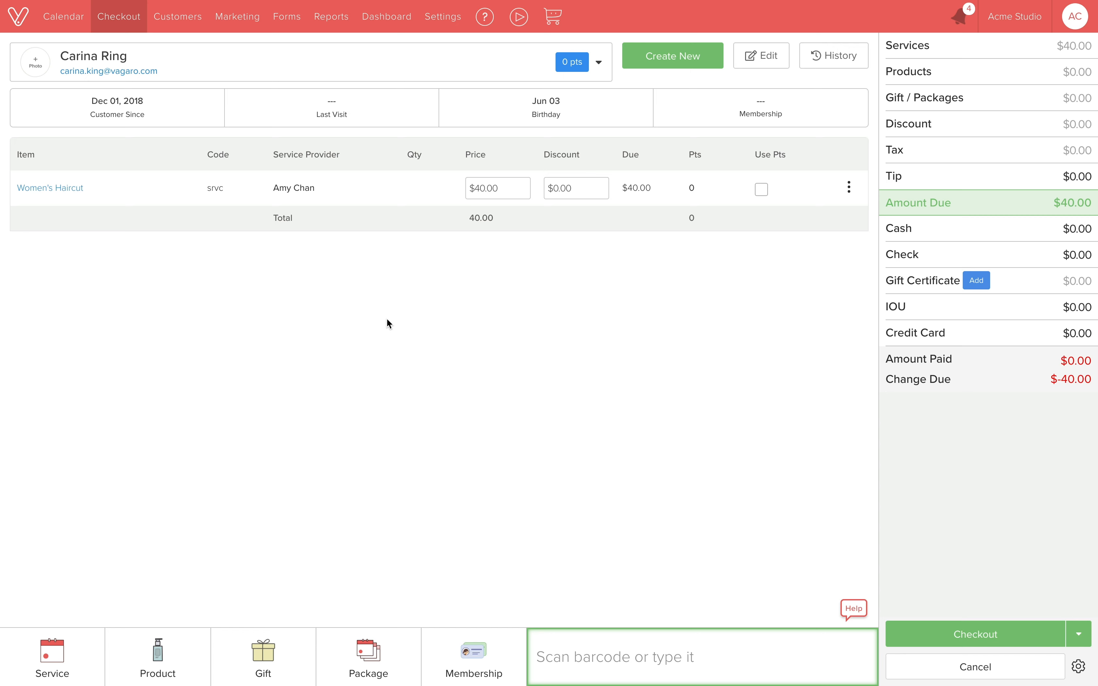
pyautogui.moveTo(194, 610)
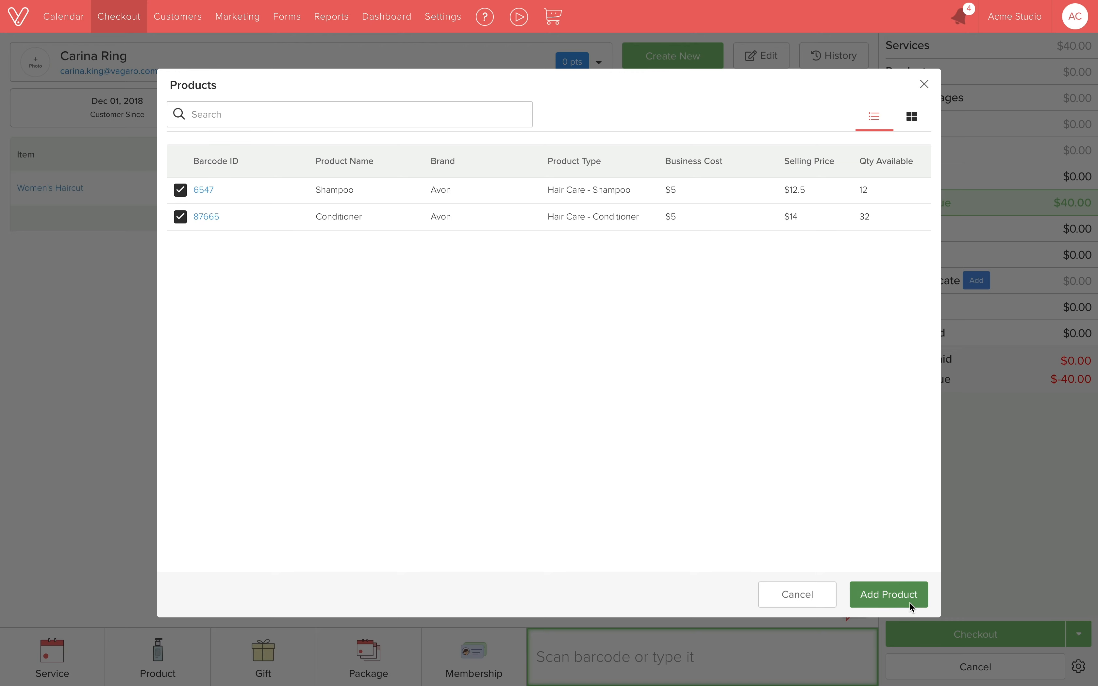
pyautogui.click(889, 595)
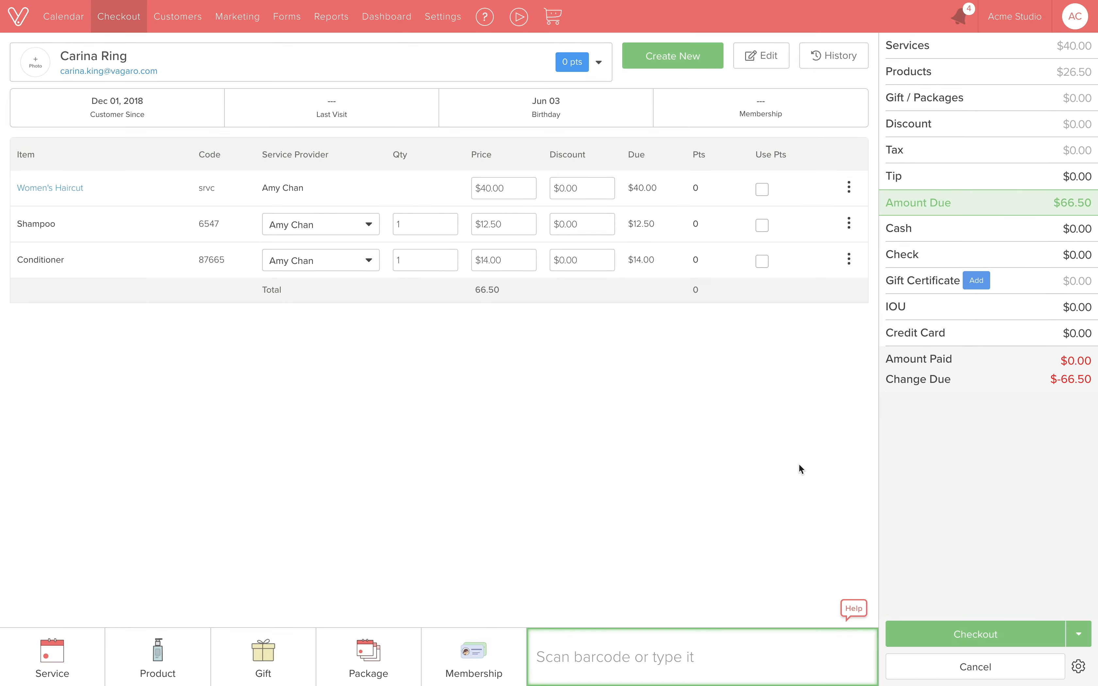